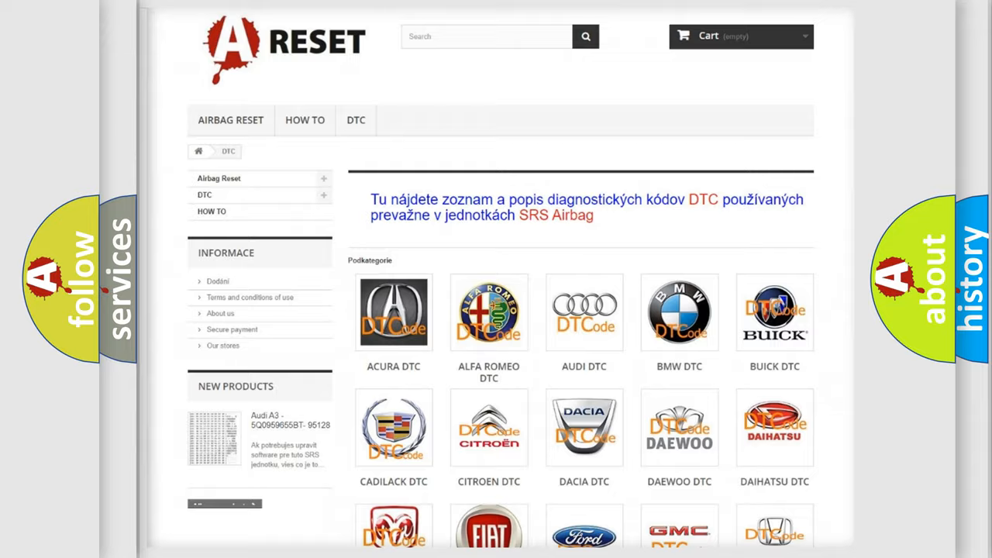
{"action": "scroll", "scroll_direction": "down", "scroll_amount": 3}
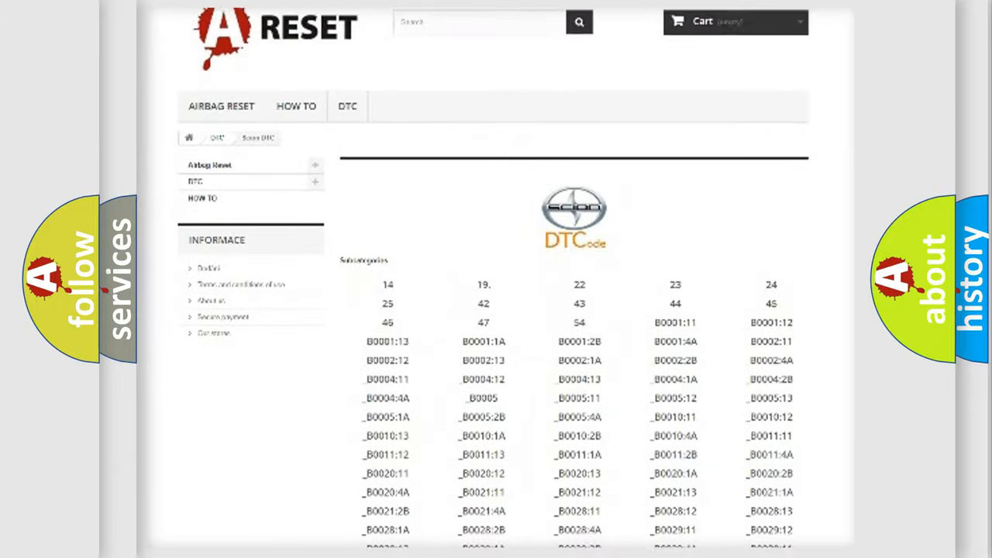
{"action": "scroll", "scroll_direction": "down", "scroll_amount": 3}
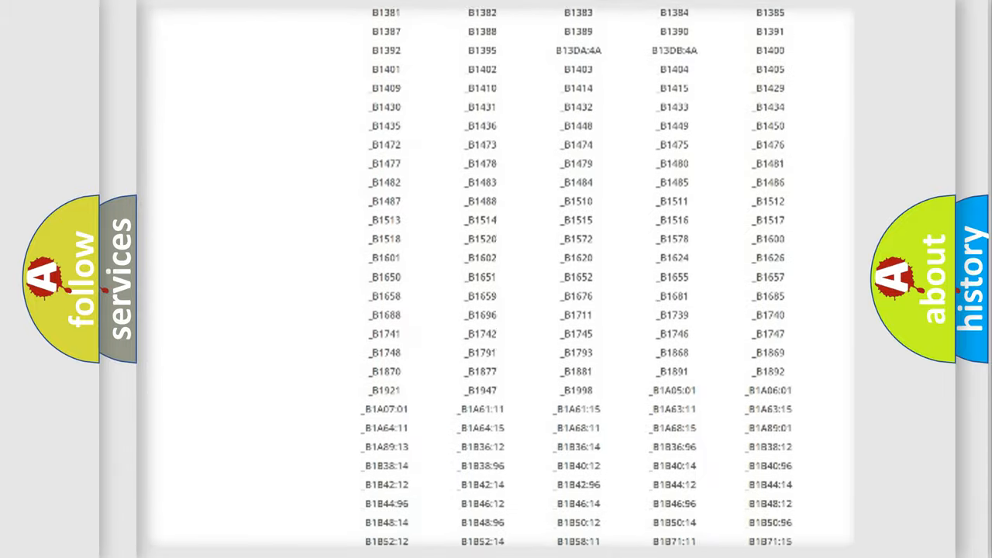